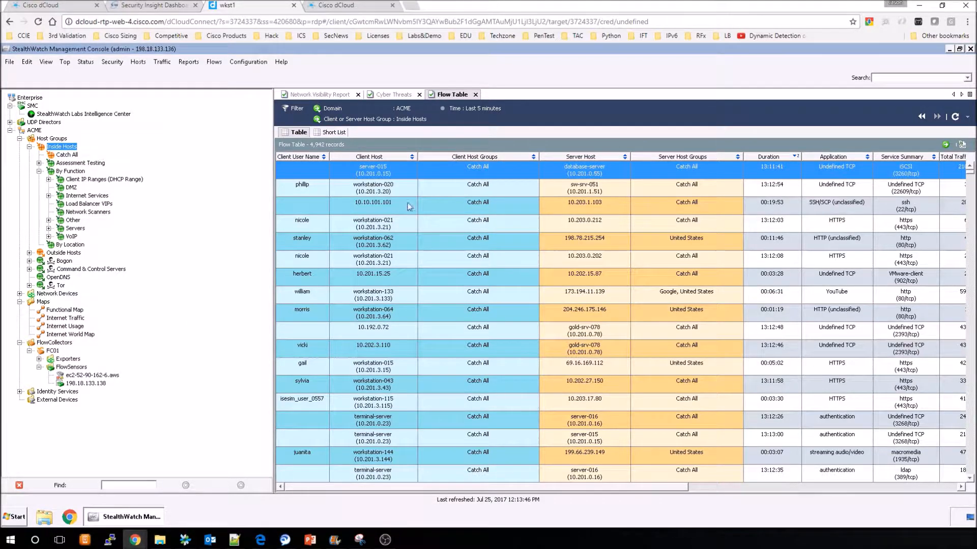
pyautogui.moveTo(349, 197)
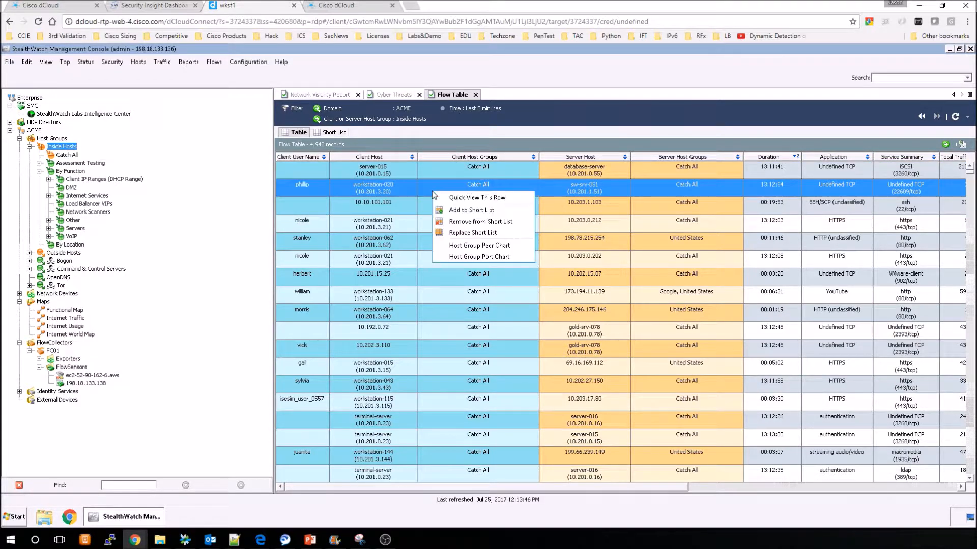
pyautogui.moveTo(482, 198)
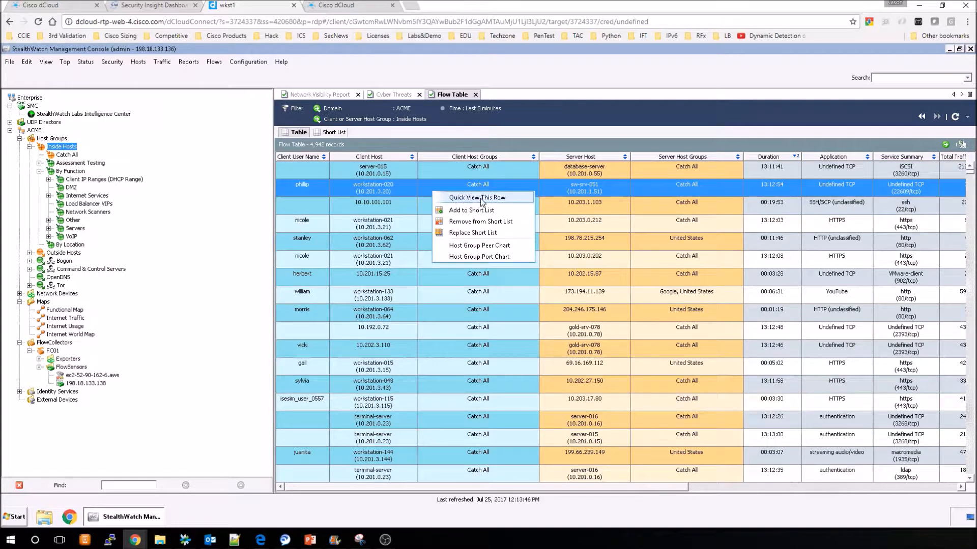
# - Quick View phillip's flow: client details, server port 22609, Undefined TCP, traffic volumes
pyautogui.click(476, 197)
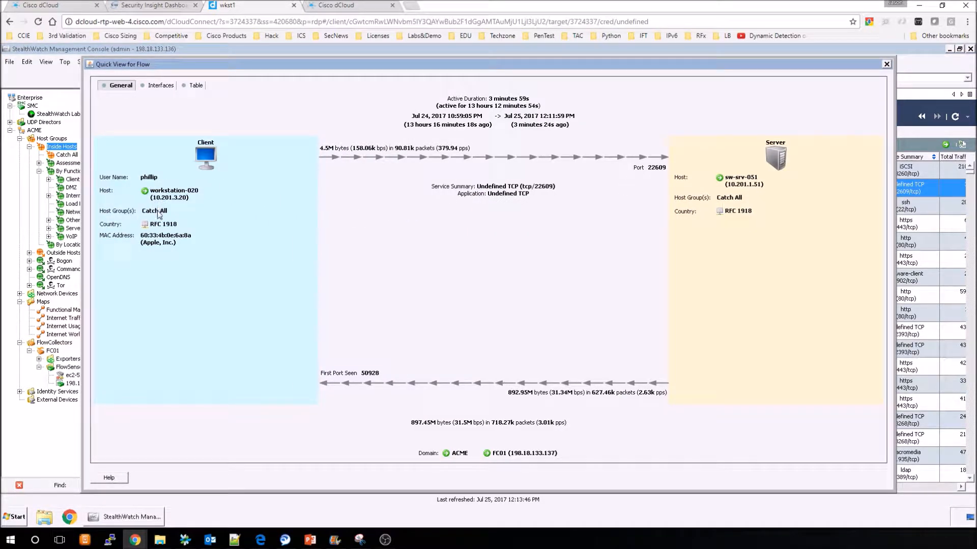
pyautogui.moveTo(378, 155)
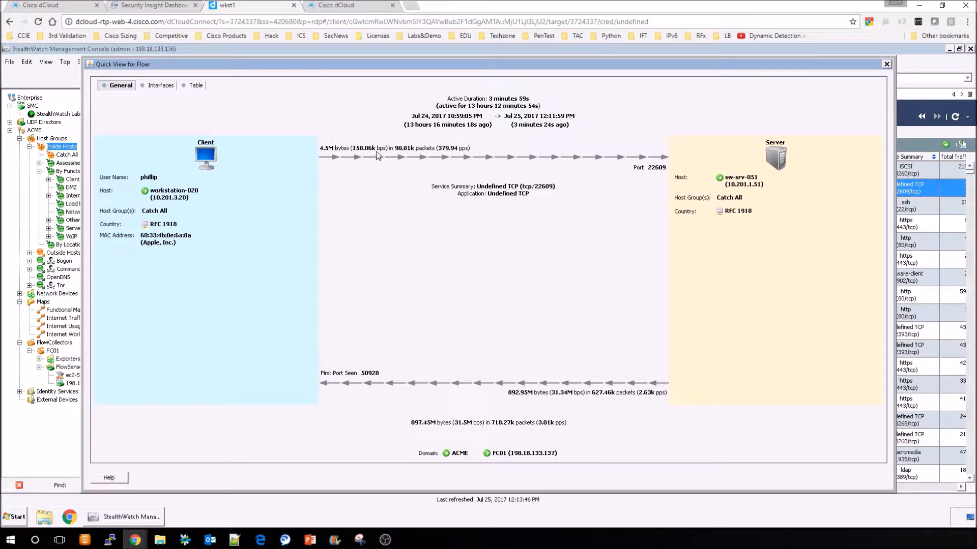
pyautogui.moveTo(405, 156)
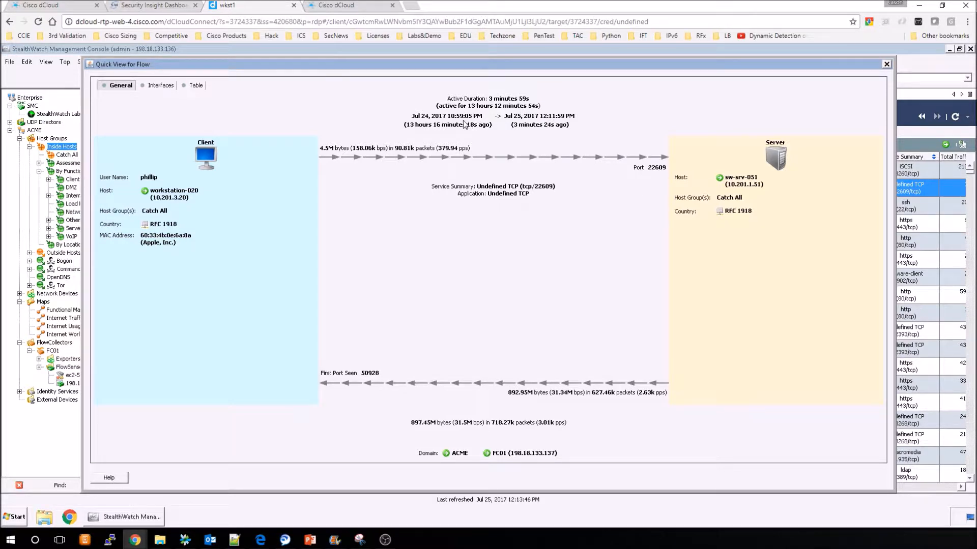
pyautogui.moveTo(529, 134)
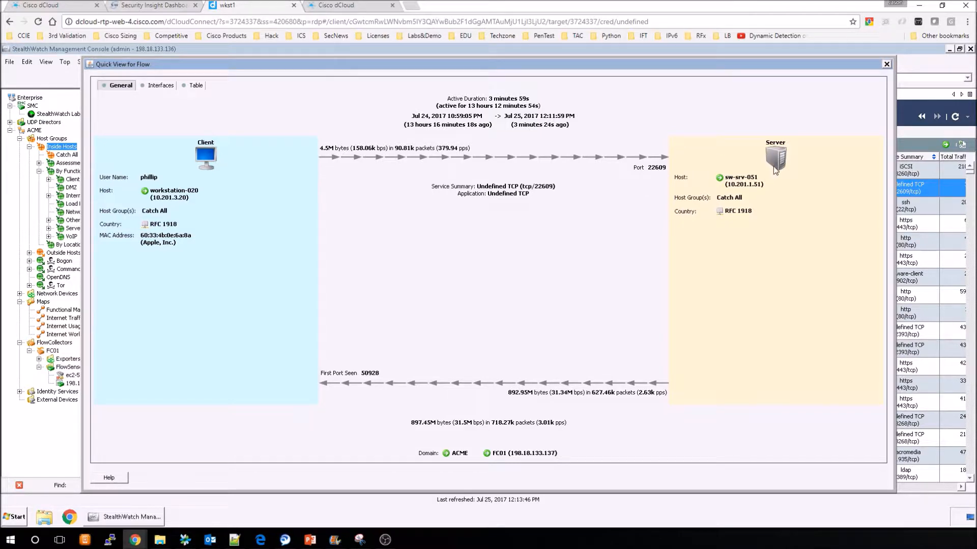
pyautogui.moveTo(697, 312)
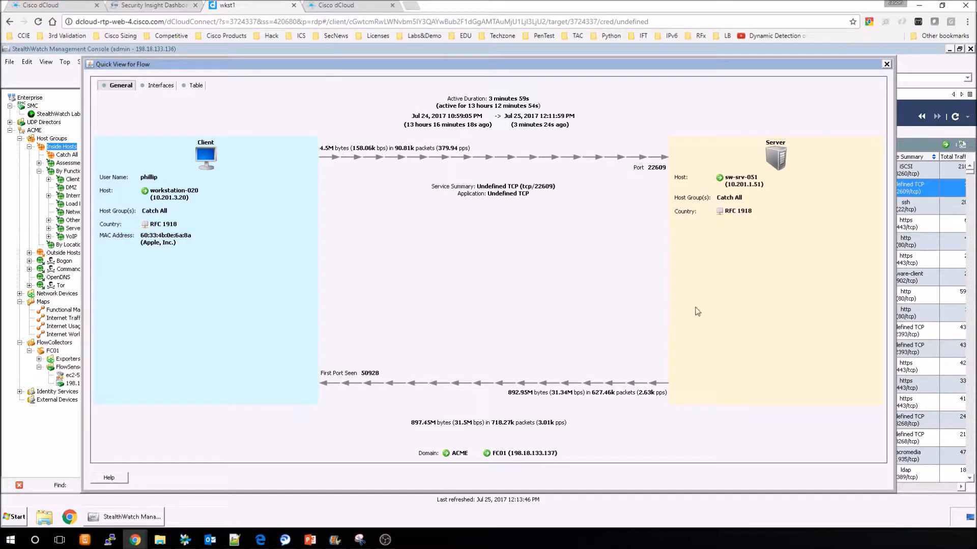
pyautogui.moveTo(550, 397)
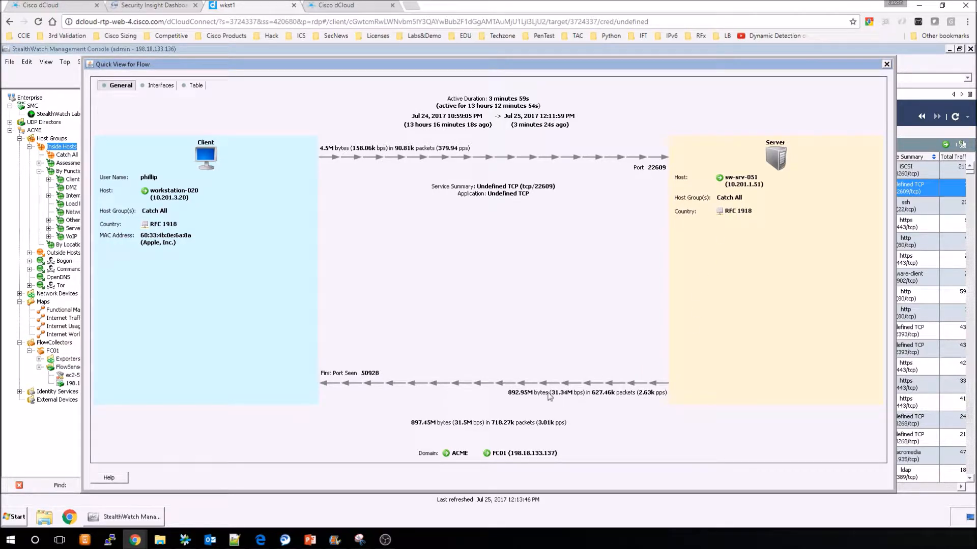
pyautogui.moveTo(580, 401)
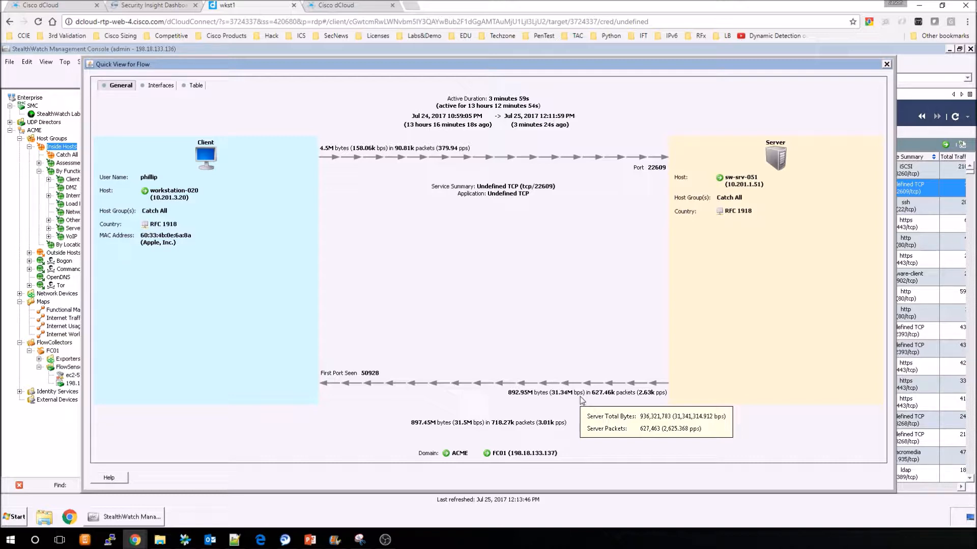
pyautogui.moveTo(606, 402)
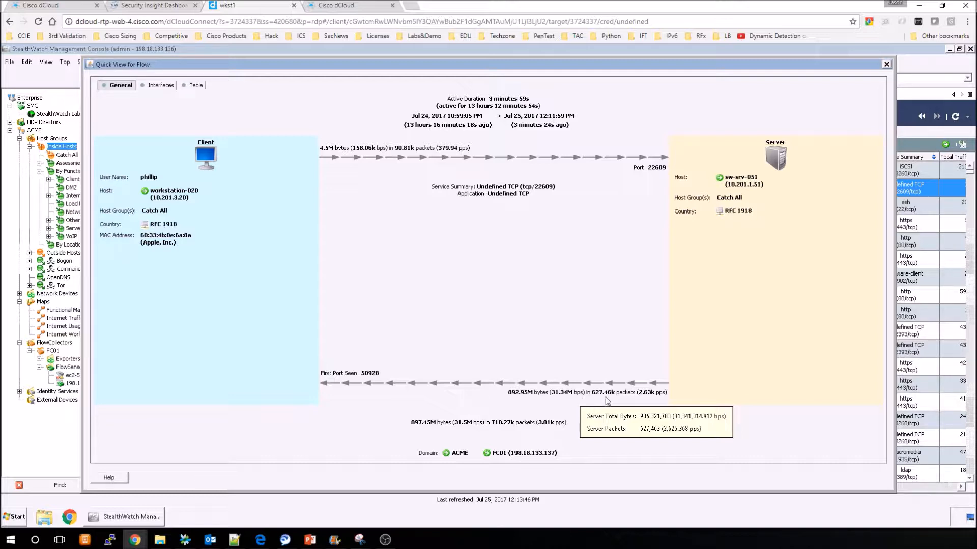
pyautogui.moveTo(230, 126)
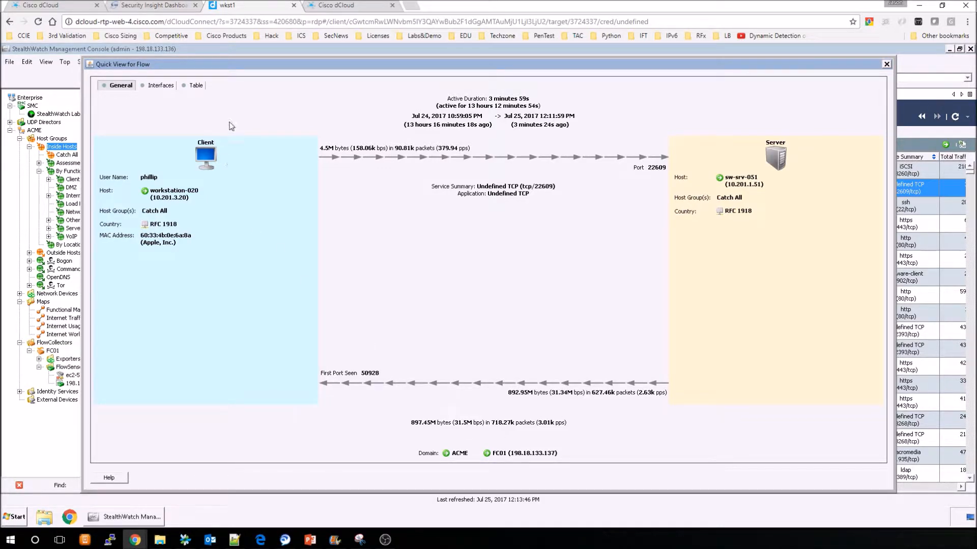
# - Show exporter details: FlowSensor VE 198.18.133.138, Uplink, Inbound, TTL 64, best_effort
pyautogui.click(160, 86)
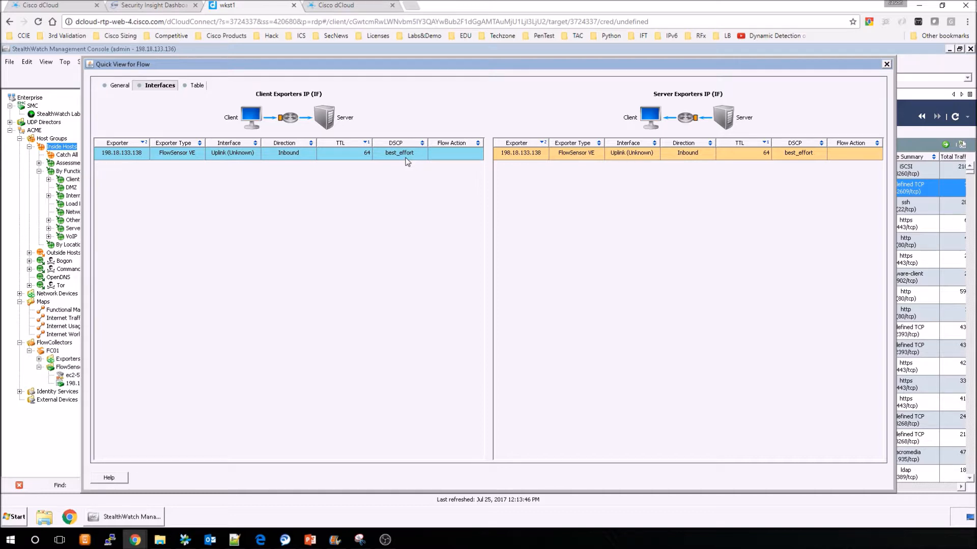
pyautogui.moveTo(682, 163)
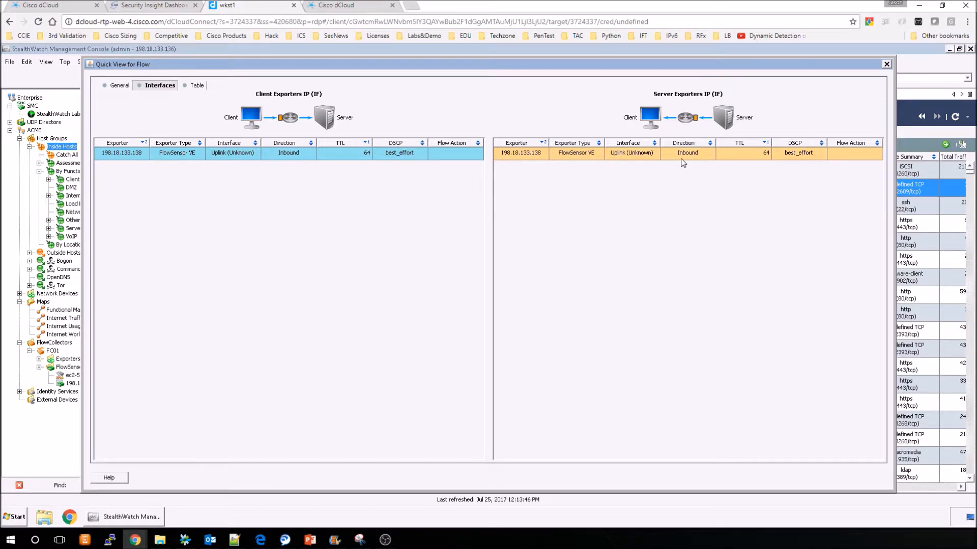
pyautogui.moveTo(772, 161)
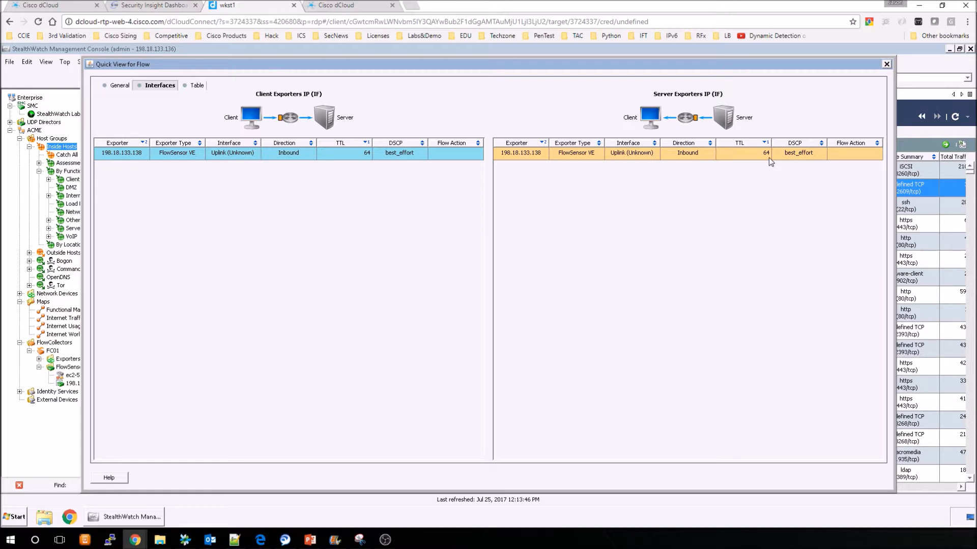
# - Review the flow's full attribute table, including Client MAC, 897.45M bytes and 718,268 packets
pyautogui.click(195, 85)
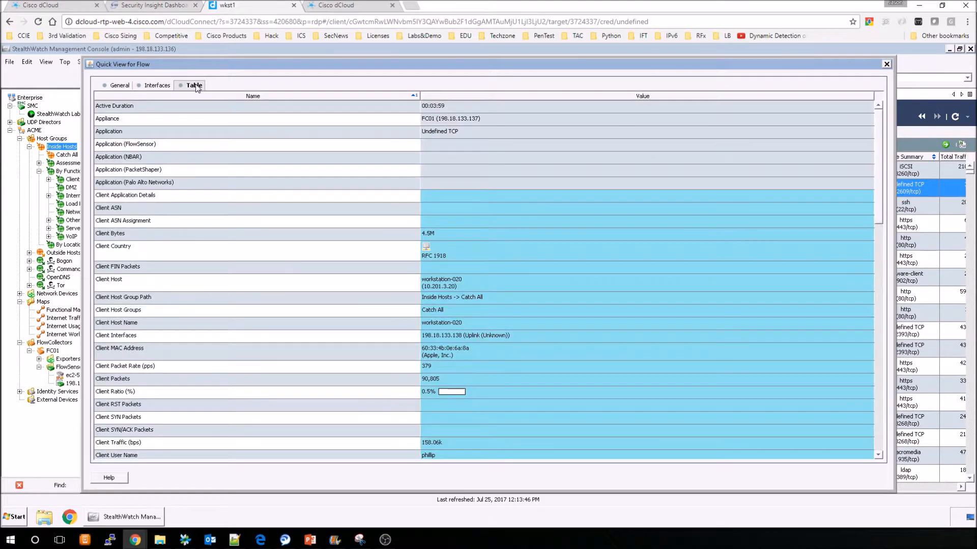
pyautogui.moveTo(374, 112)
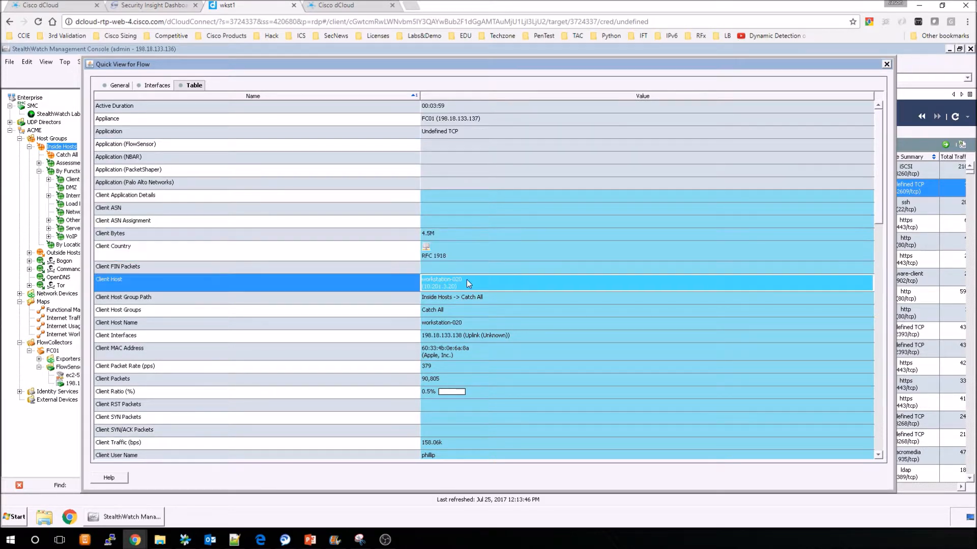
pyautogui.moveTo(449, 346)
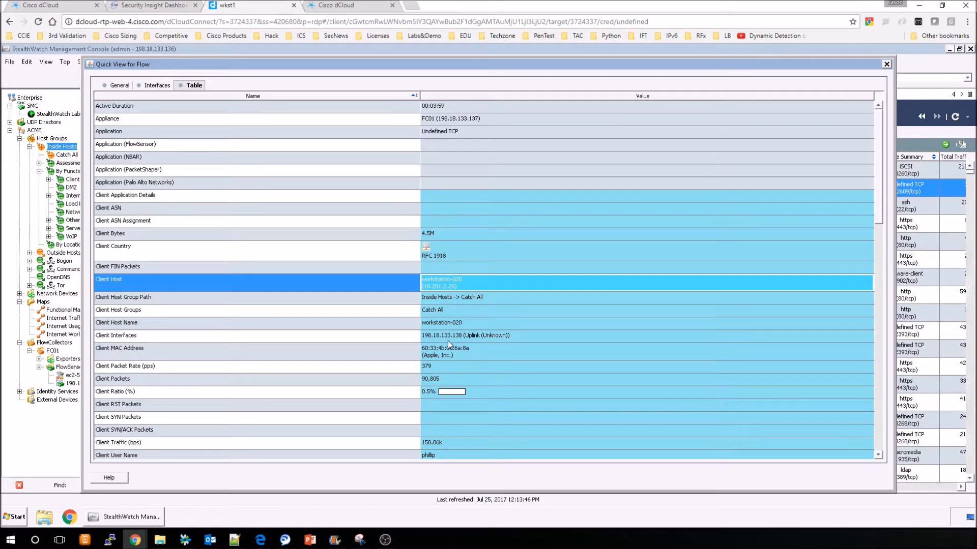
pyautogui.click(435, 351)
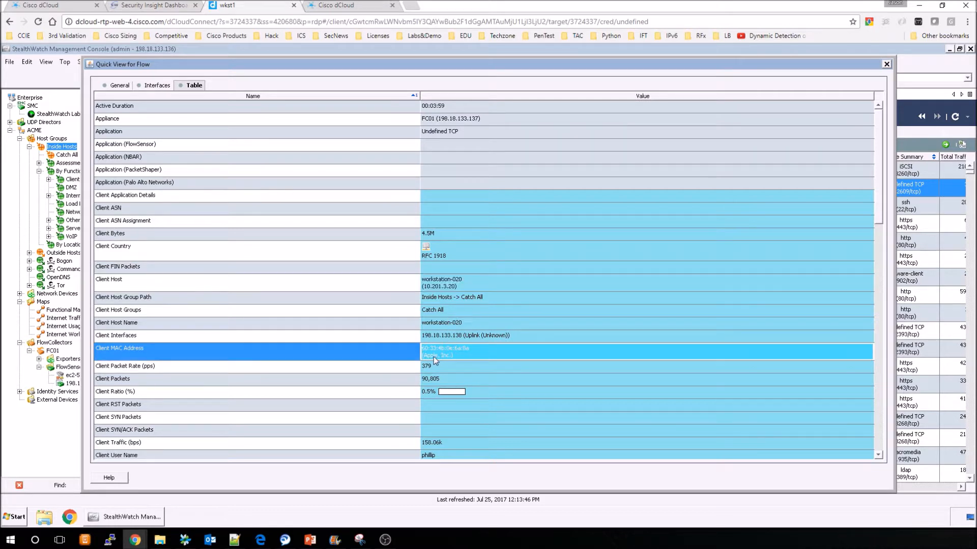
pyautogui.moveTo(440, 393)
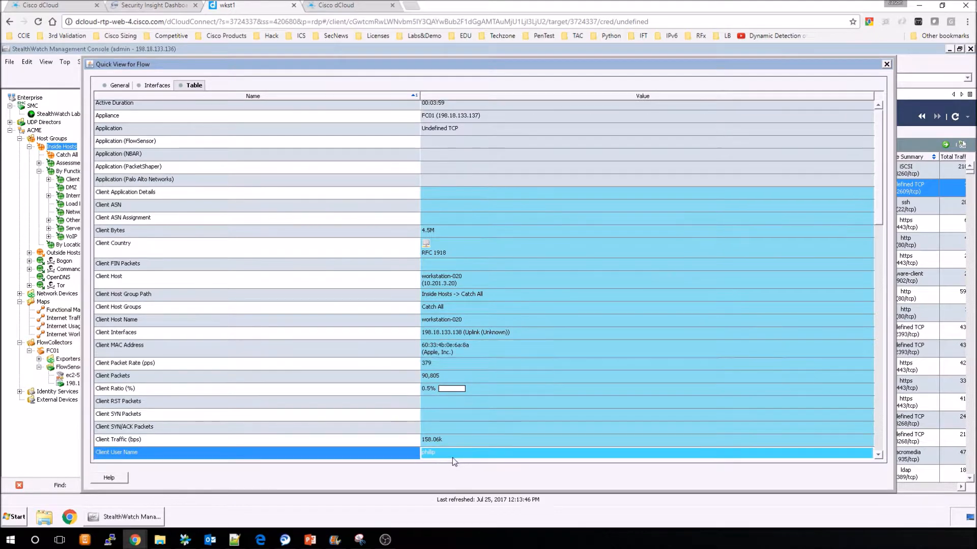
pyautogui.scroll(-3)
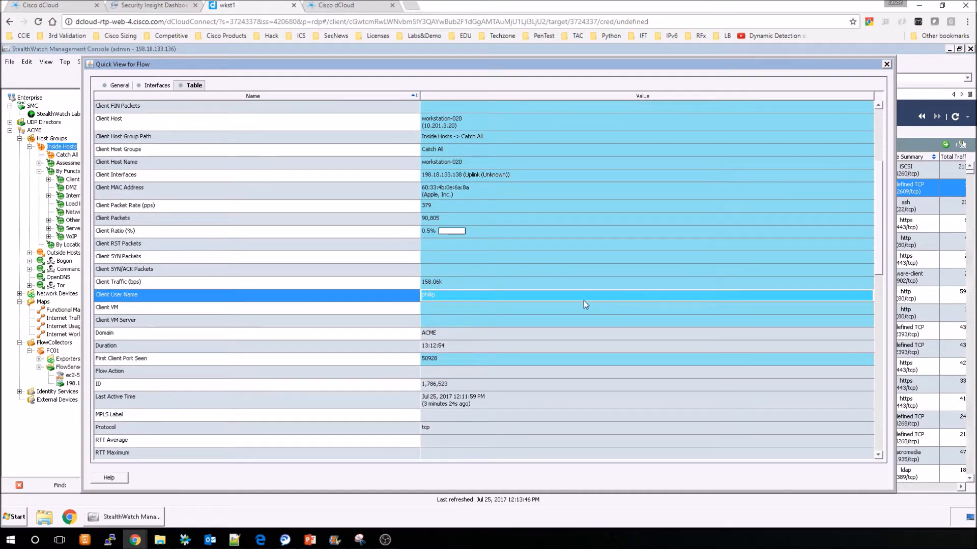
pyautogui.scroll(-3)
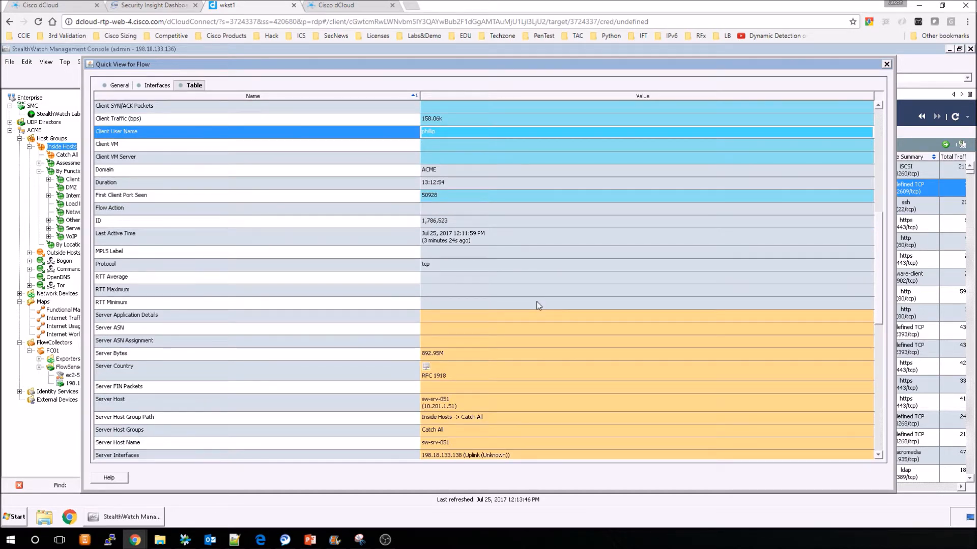
pyautogui.moveTo(478, 352)
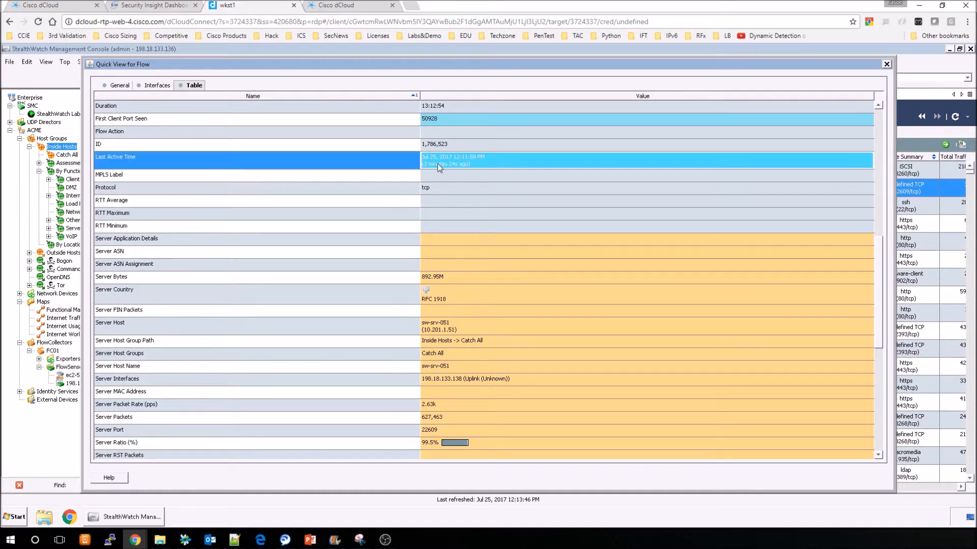
pyautogui.moveTo(473, 256)
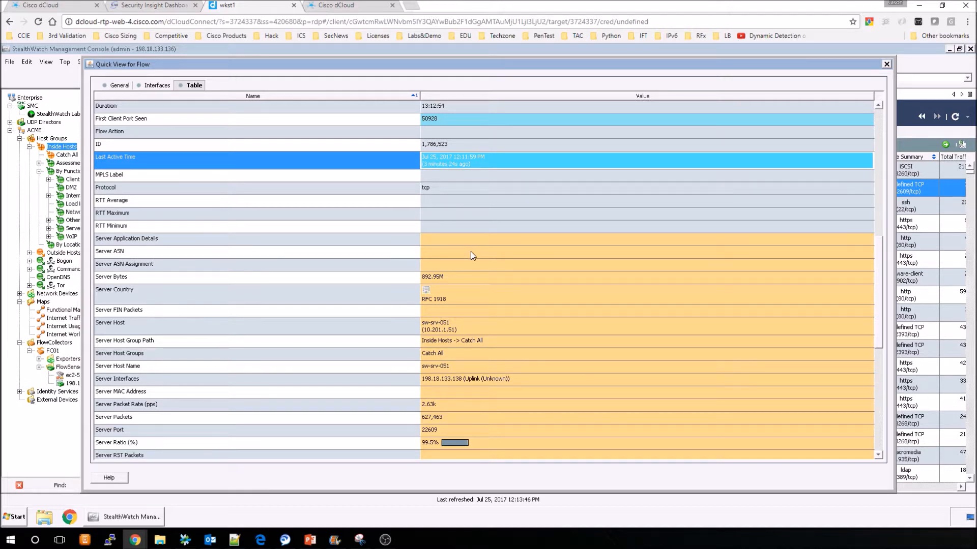
pyautogui.moveTo(449, 327)
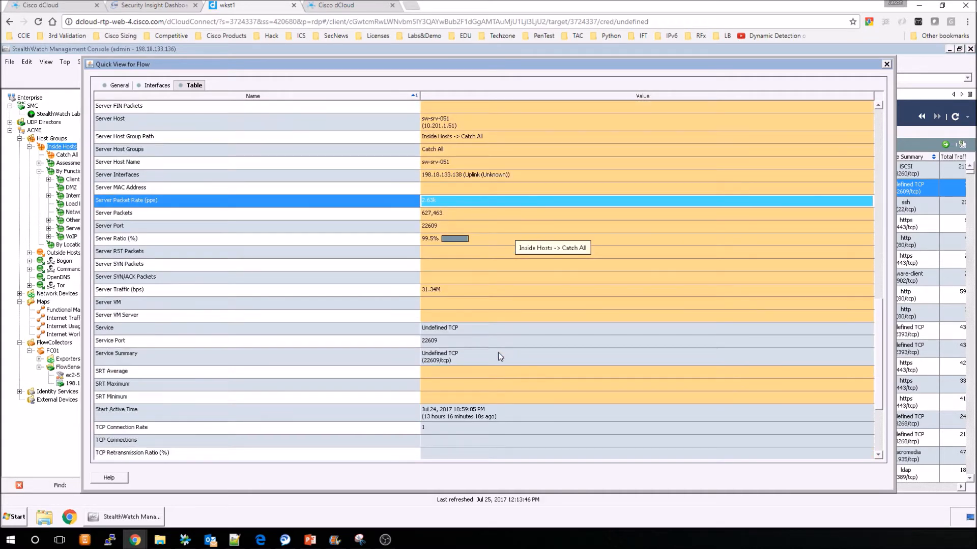
pyautogui.scroll(-3)
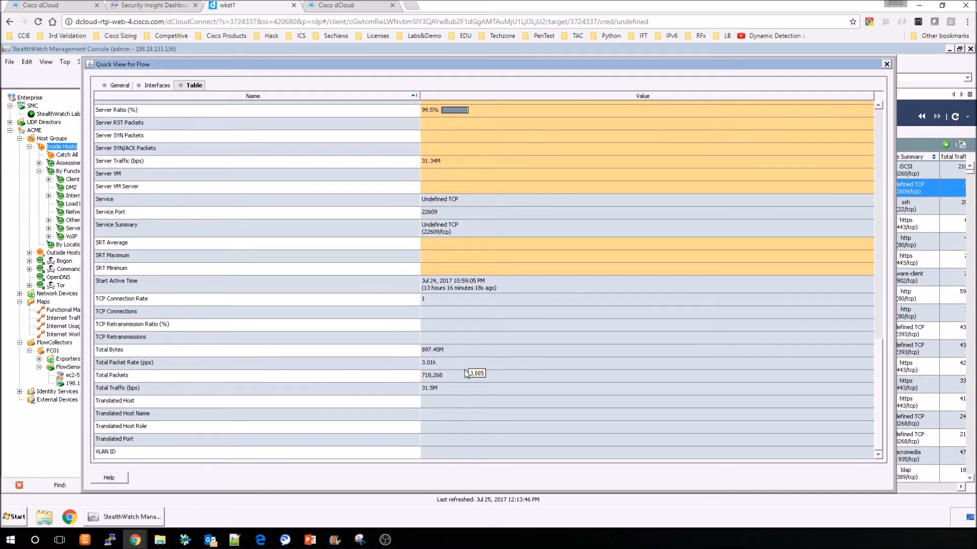
pyautogui.moveTo(466, 171)
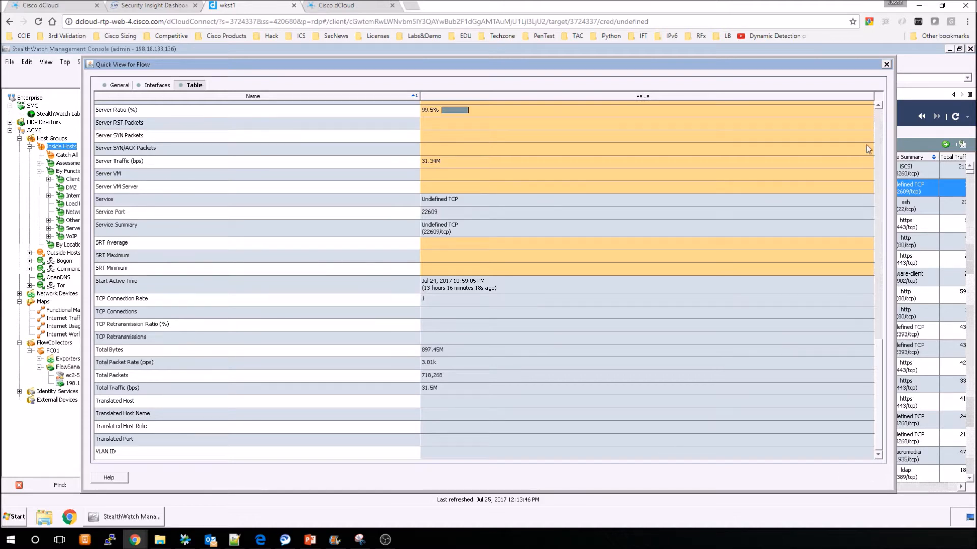
# - Close the Quick View and return to the Flow Table of 4,942 records
pyautogui.click(885, 65)
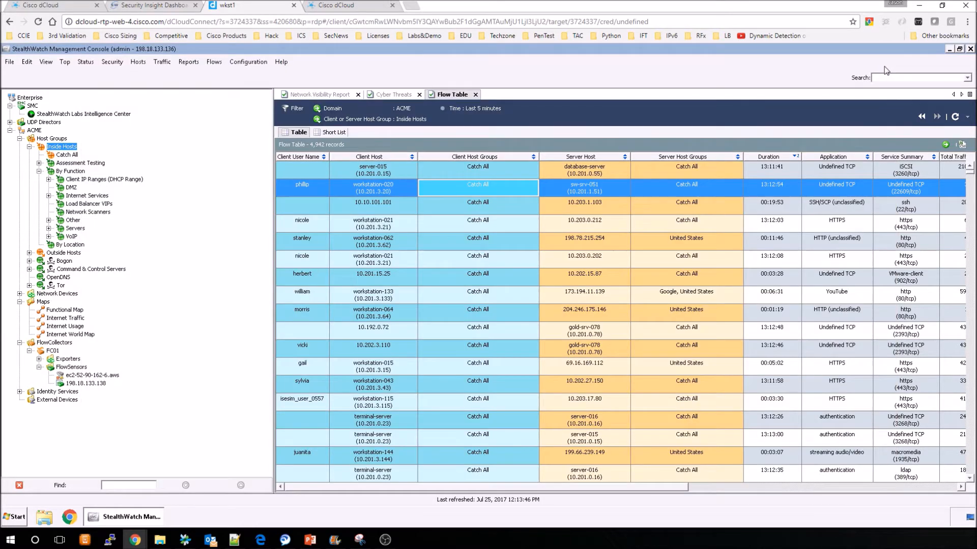